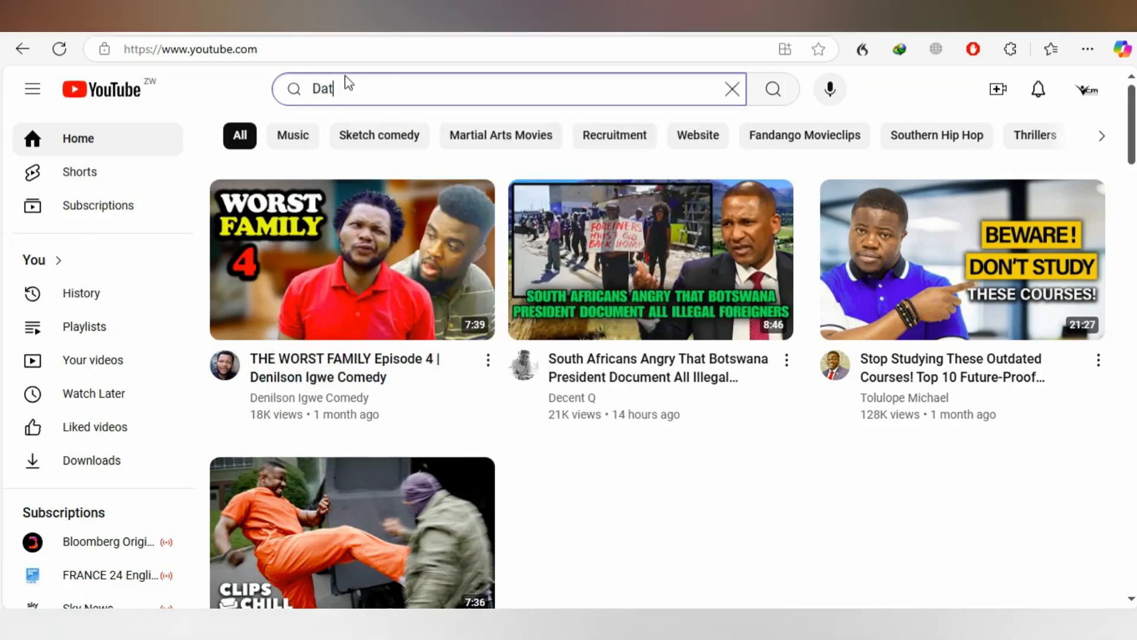
{"action": "type", "text": "a Entry Jobs"}
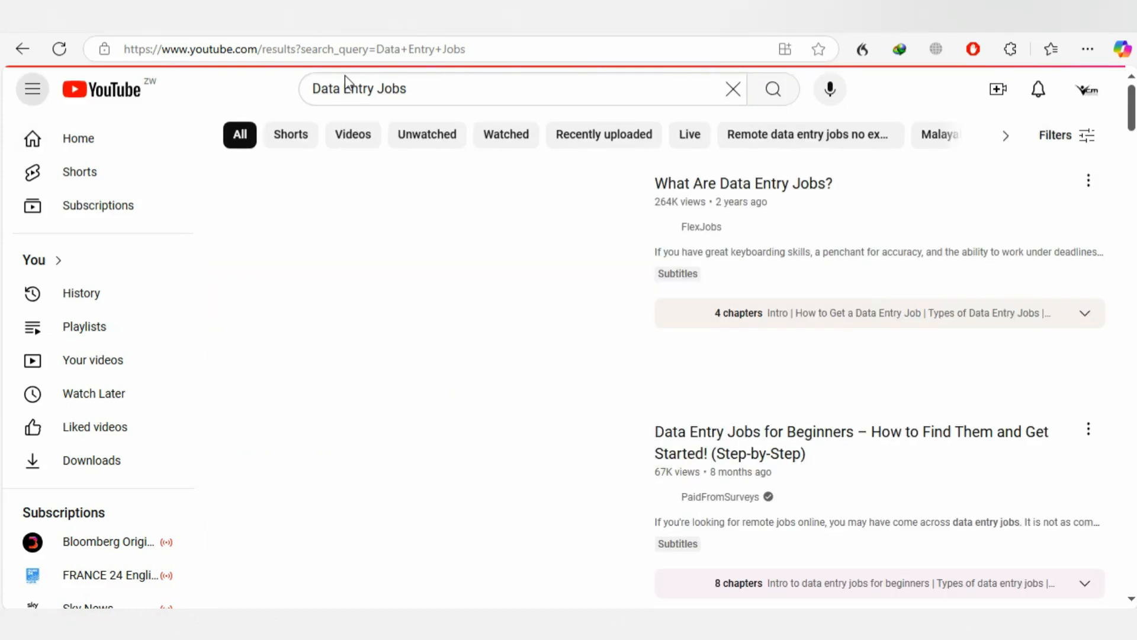
{"action": "scroll", "scroll_direction": "down", "scroll_amount": 3}
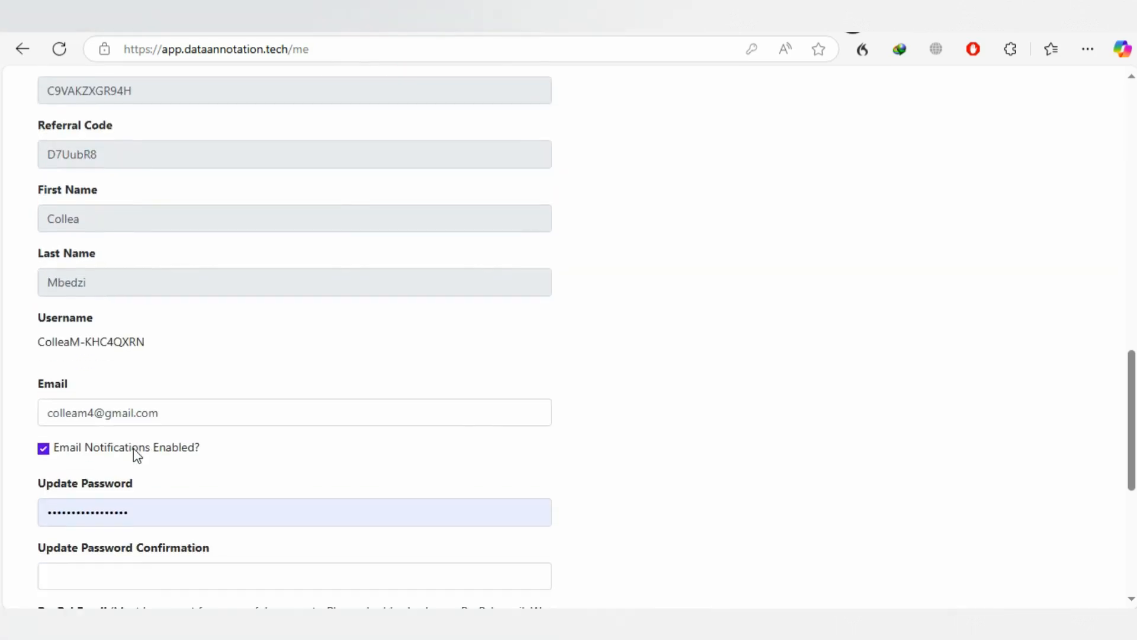
{"action": "scroll", "scroll_direction": "down", "scroll_amount": 3}
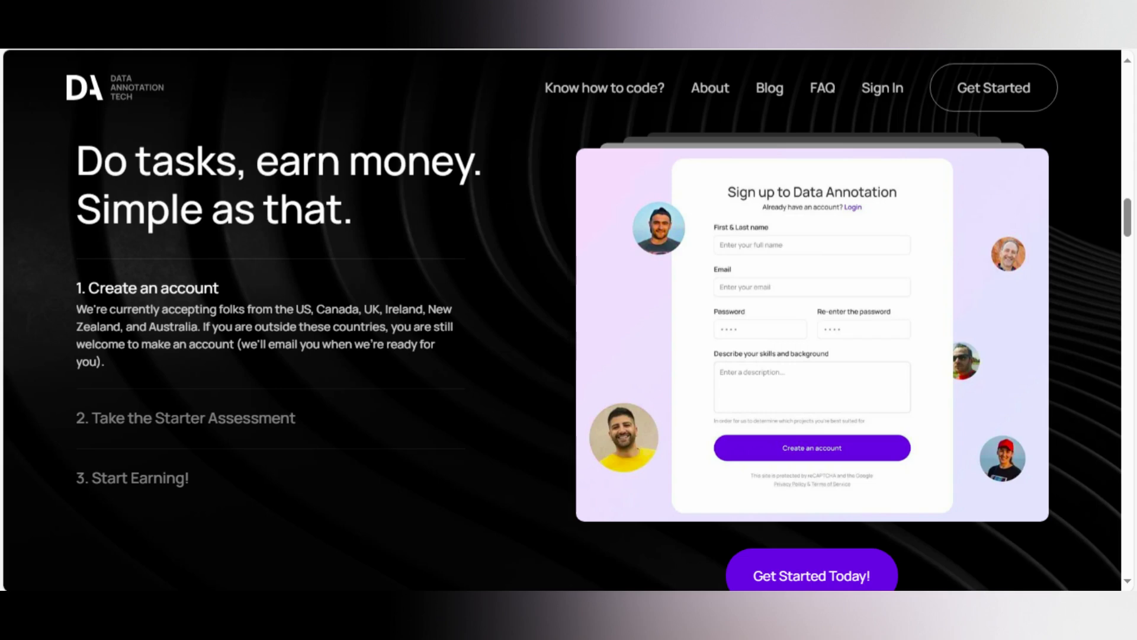
{"action": "scroll", "scroll_direction": "down", "scroll_amount": 3}
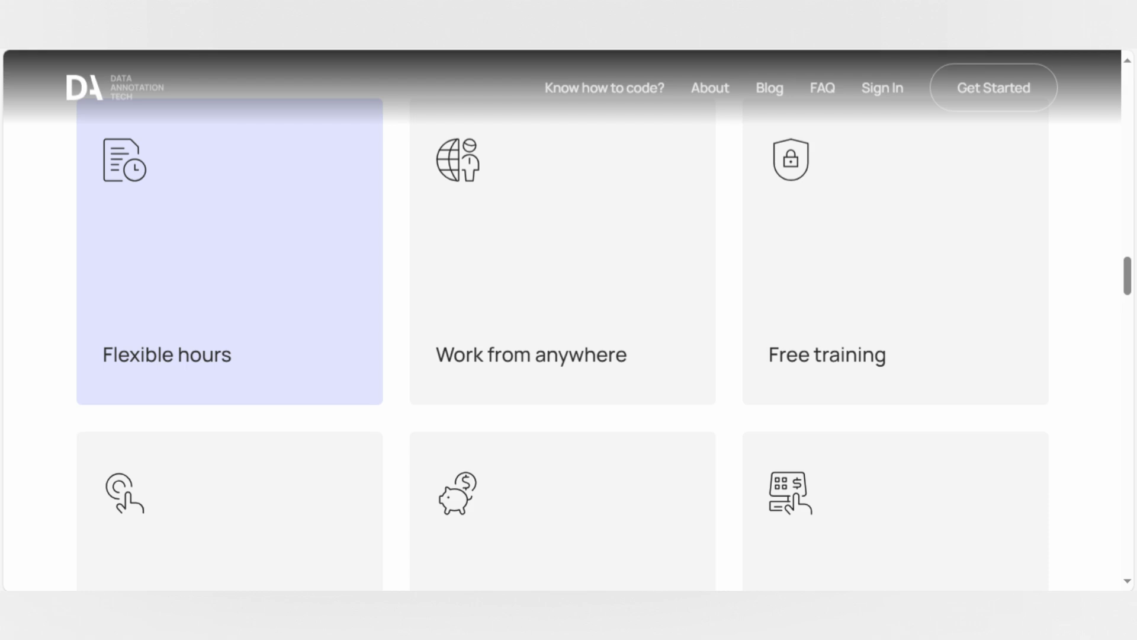
{"action": "scroll", "scroll_direction": "up", "scroll_amount": 3}
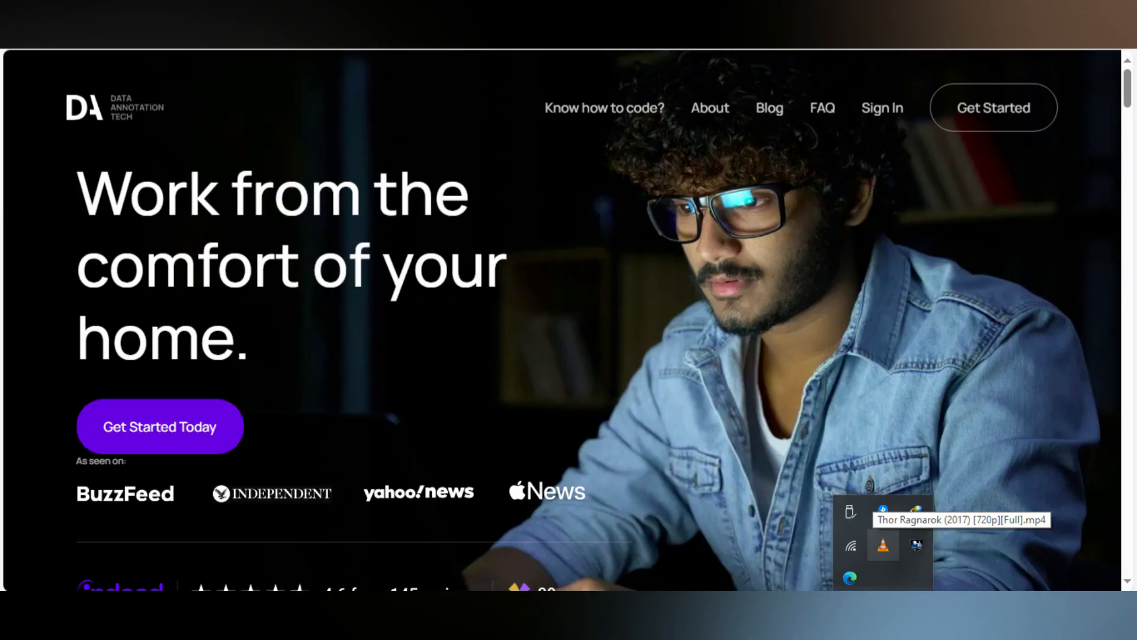